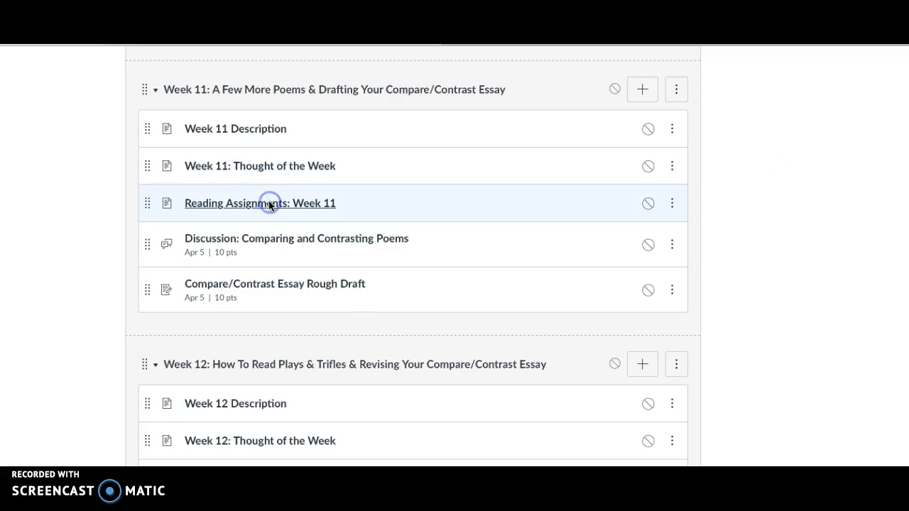
Step: Open the 'Reading Assignments: Week 11' page listing the poems to read and annotate
left_click(260, 203)
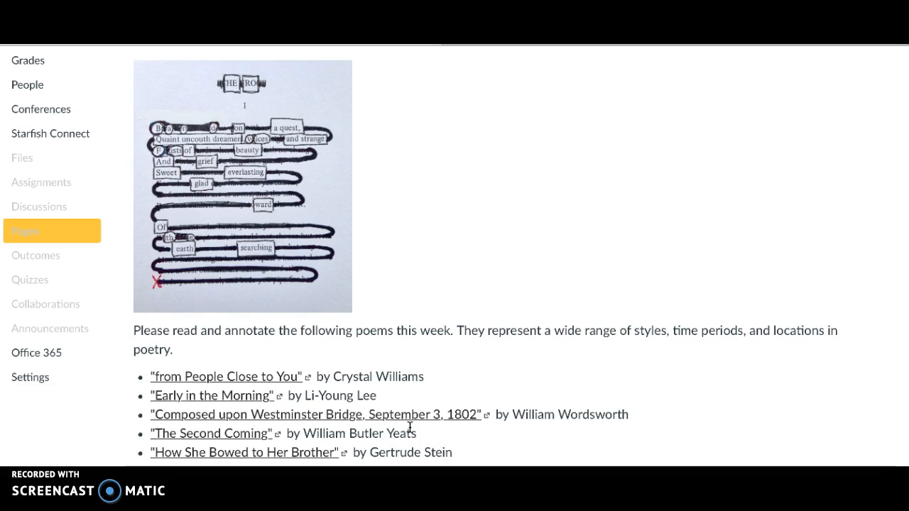
mouse_move(477, 403)
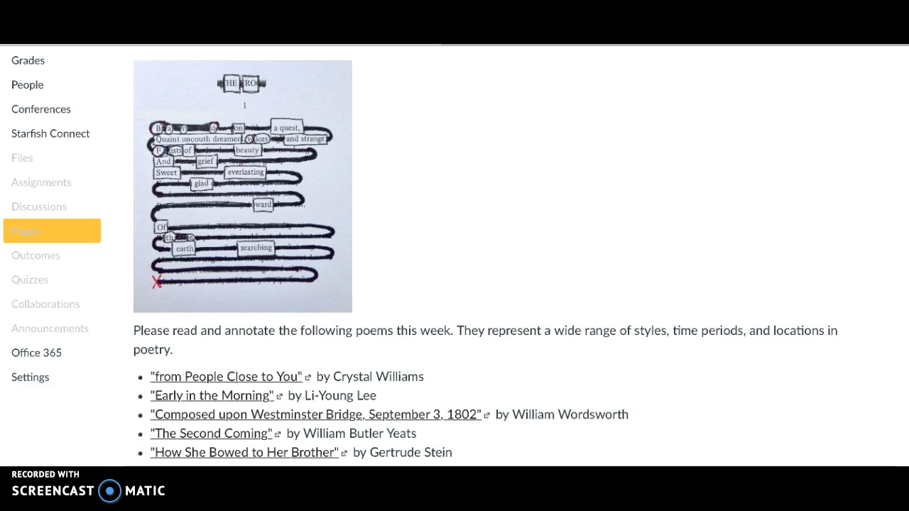
Step: Open the 'Comparing and Contrasting Poems' discussion and read through its full instructions
left_click(38, 206)
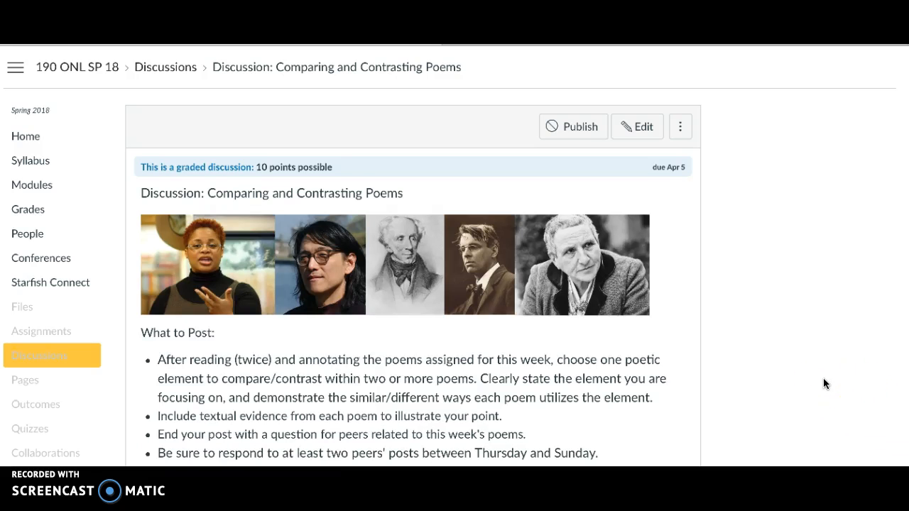
scroll("down", 3)
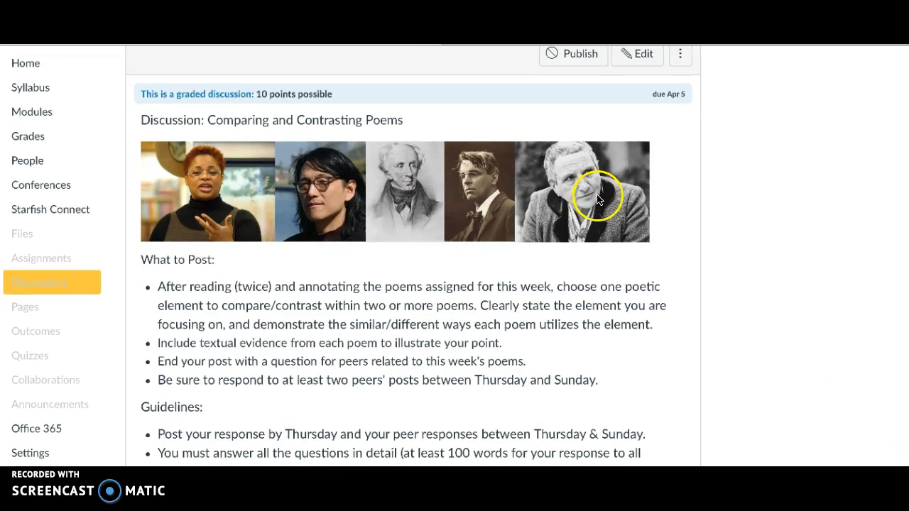
mouse_move(577, 329)
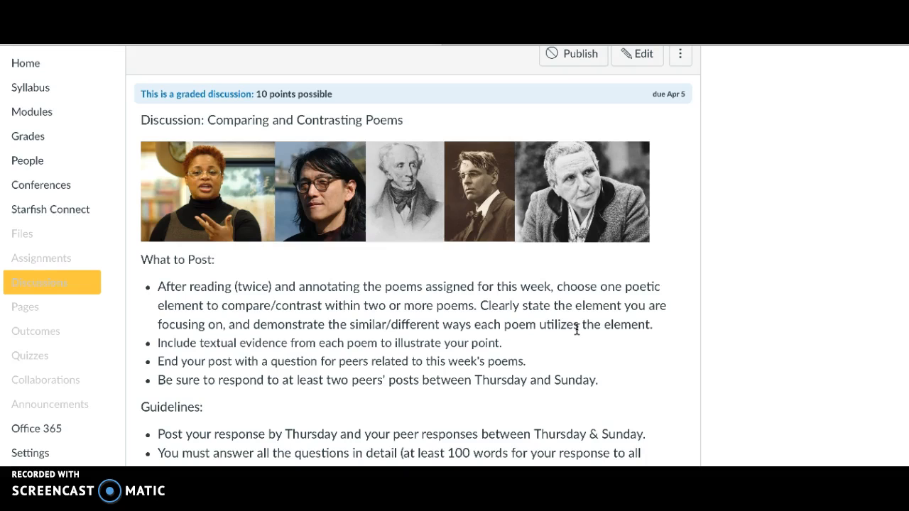
mouse_move(398, 214)
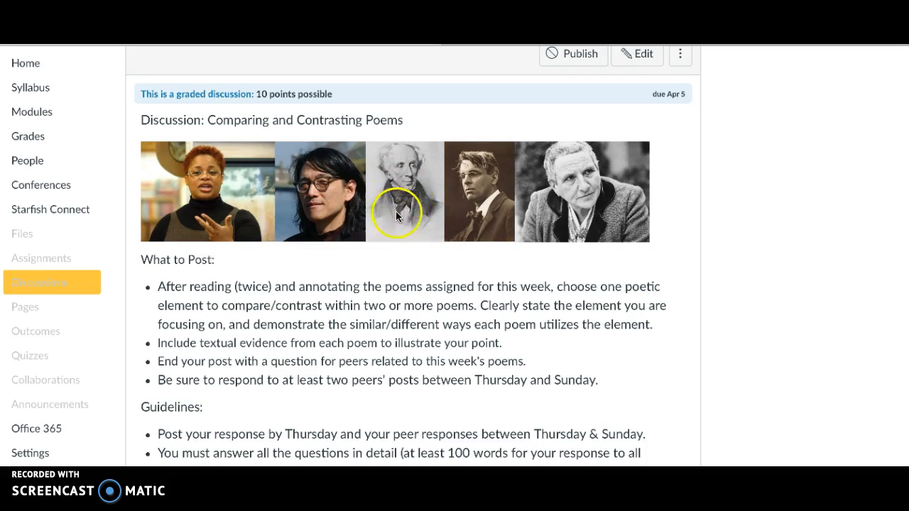
mouse_move(687, 352)
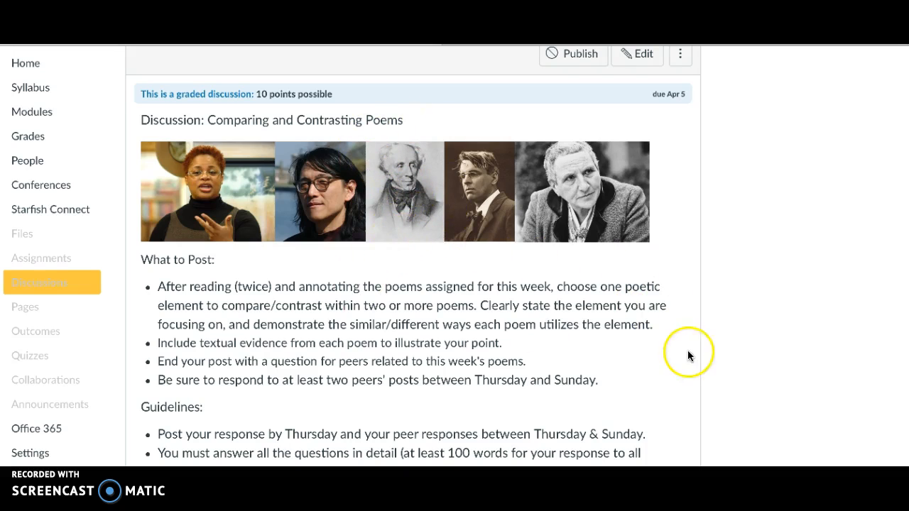
scroll("down", 3)
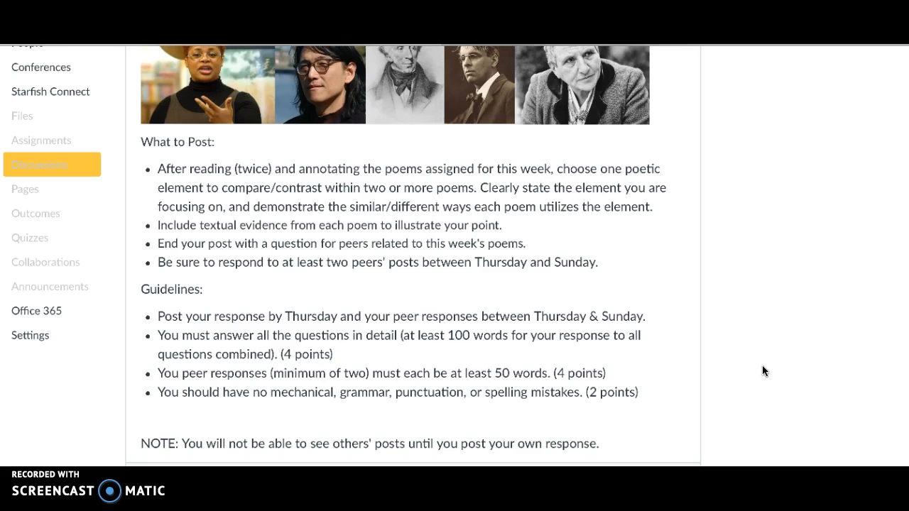
scroll("down", 3)
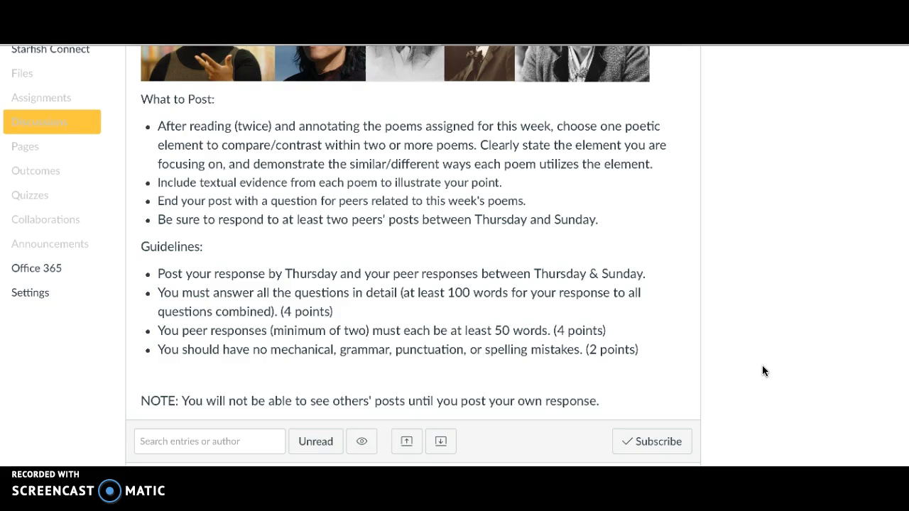
scroll("down", 3)
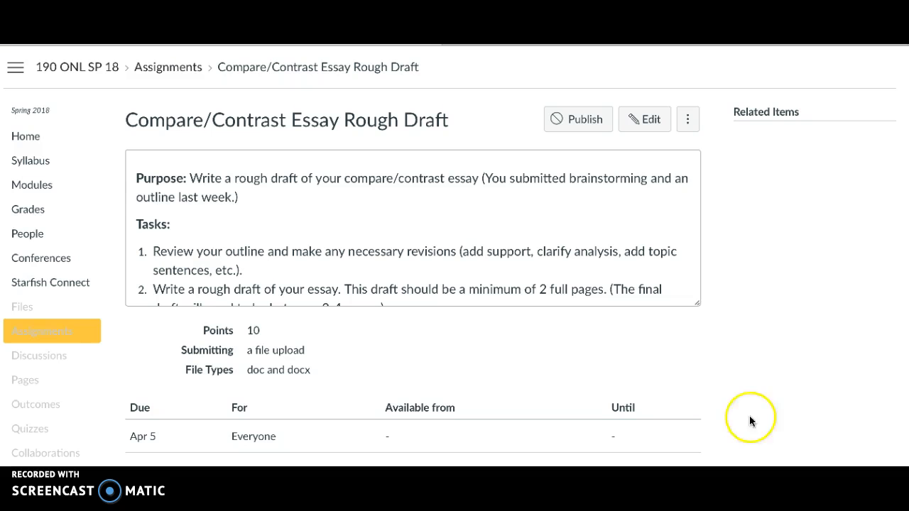
mouse_move(744, 358)
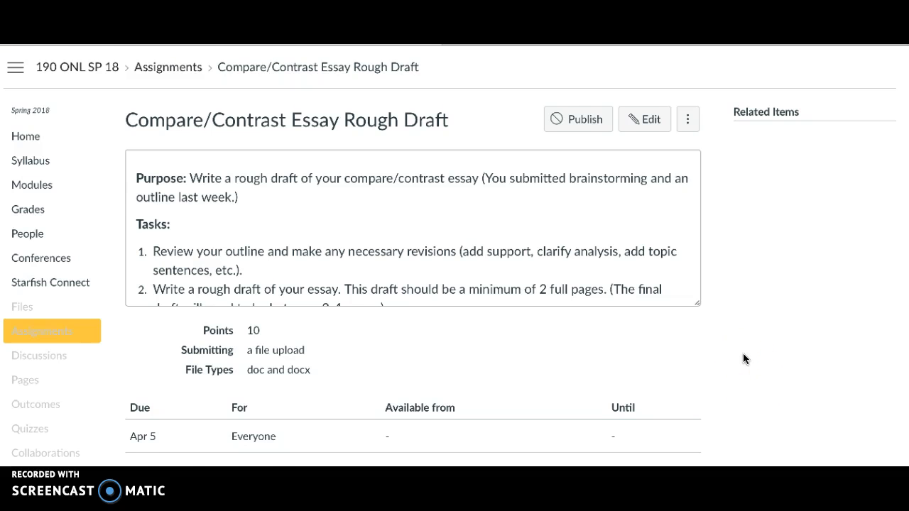
scroll("down", 3)
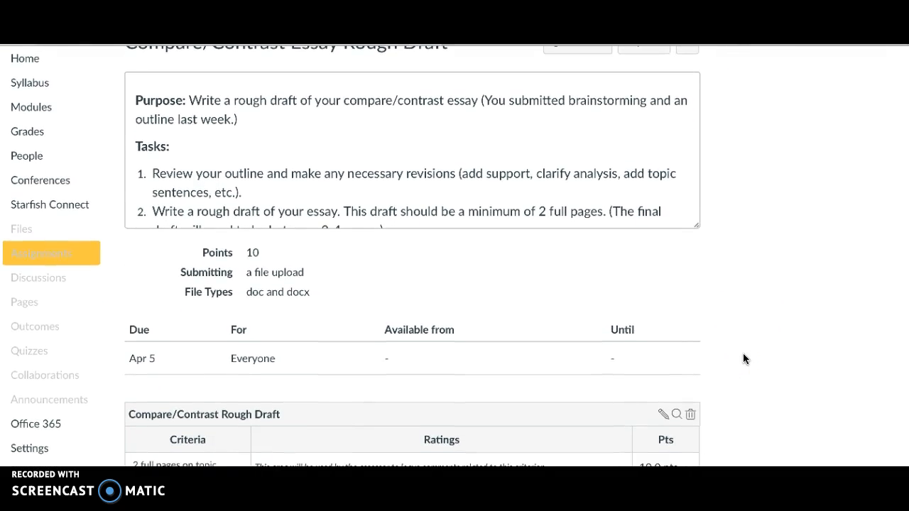
mouse_move(614, 199)
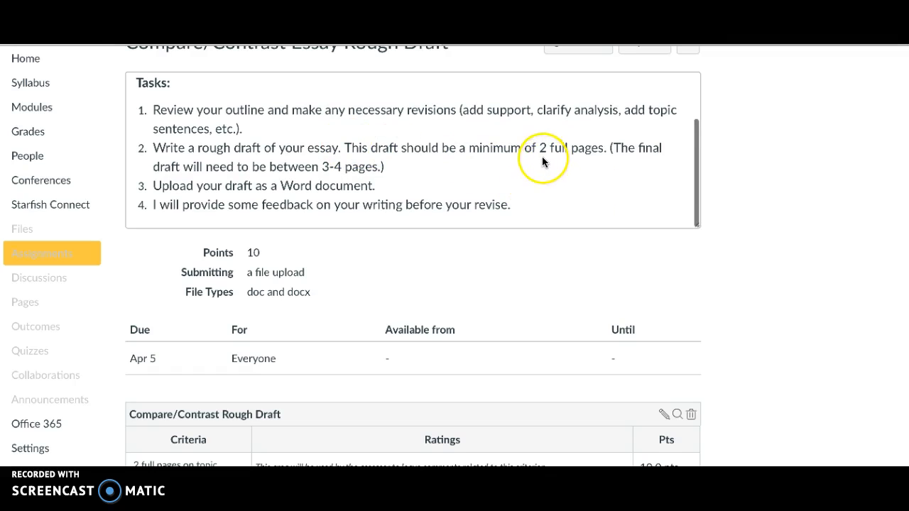
mouse_move(579, 168)
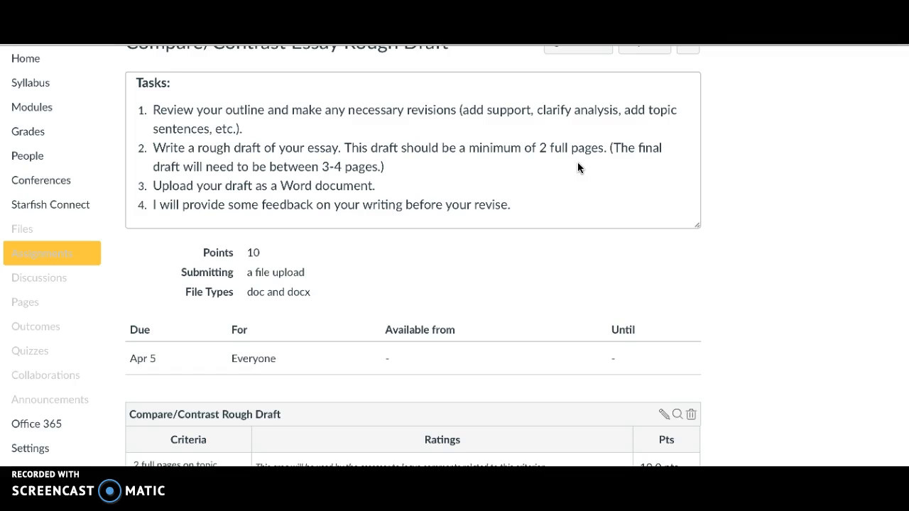
mouse_move(321, 168)
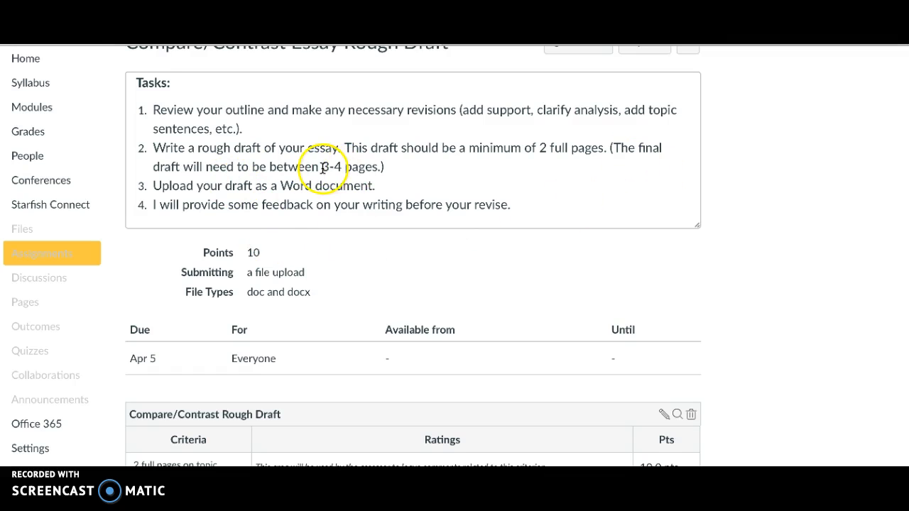
mouse_move(405, 197)
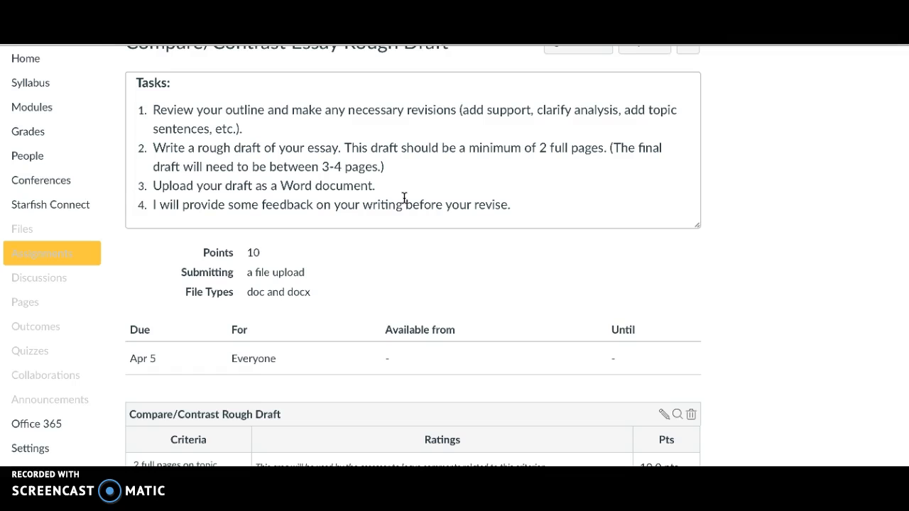
scroll("down", 3)
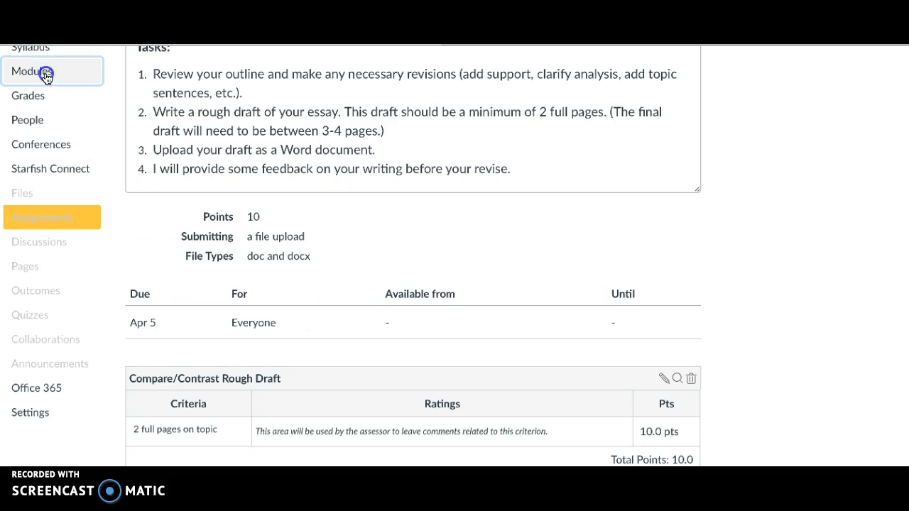
Step: Return to Modules and review Weeks 12-15, ending at the 100-point Final Exam due May 1
left_click(32, 71)
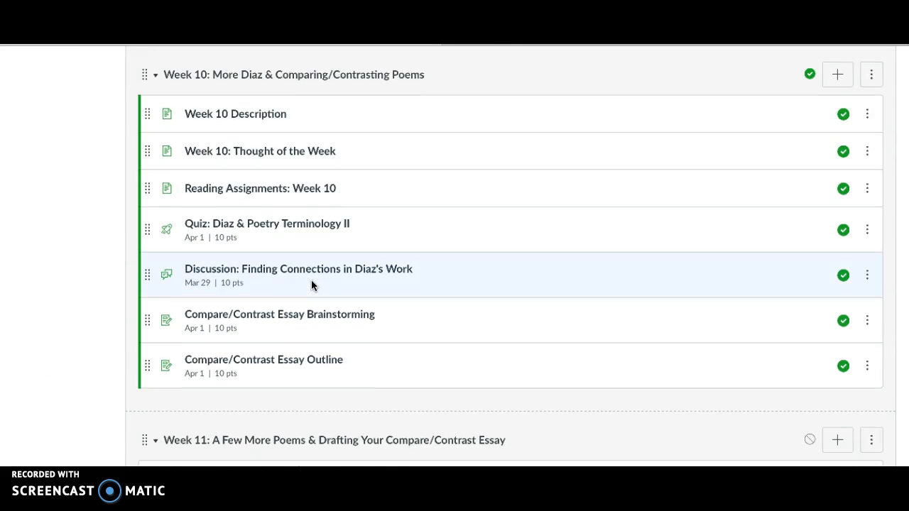
scroll("down", 3)
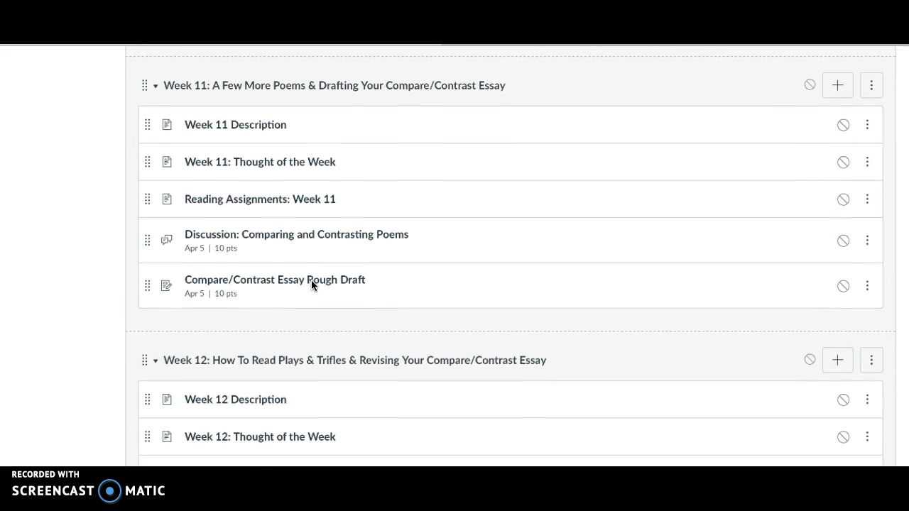
scroll("down", 3)
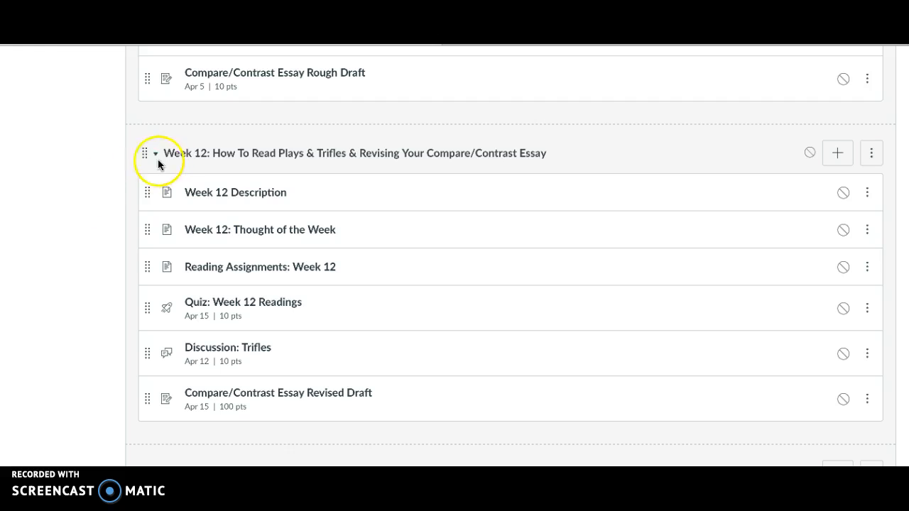
mouse_move(82, 230)
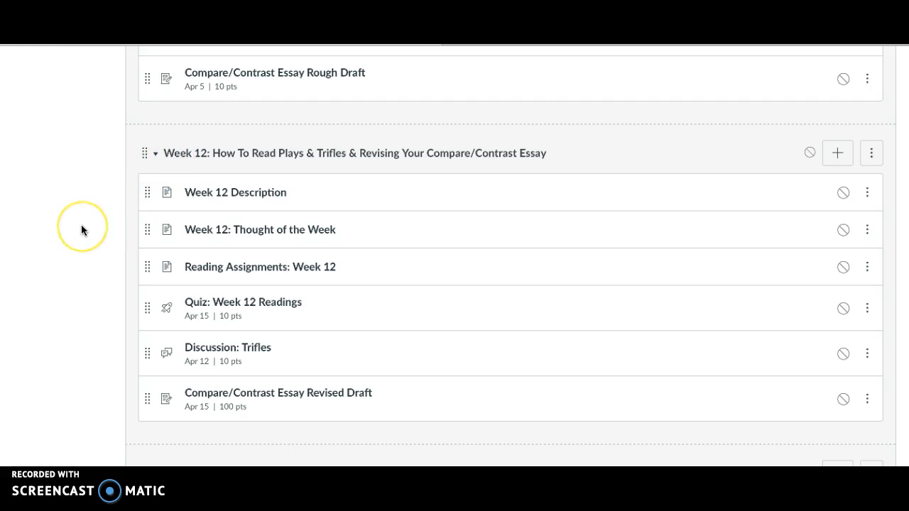
mouse_move(82, 231)
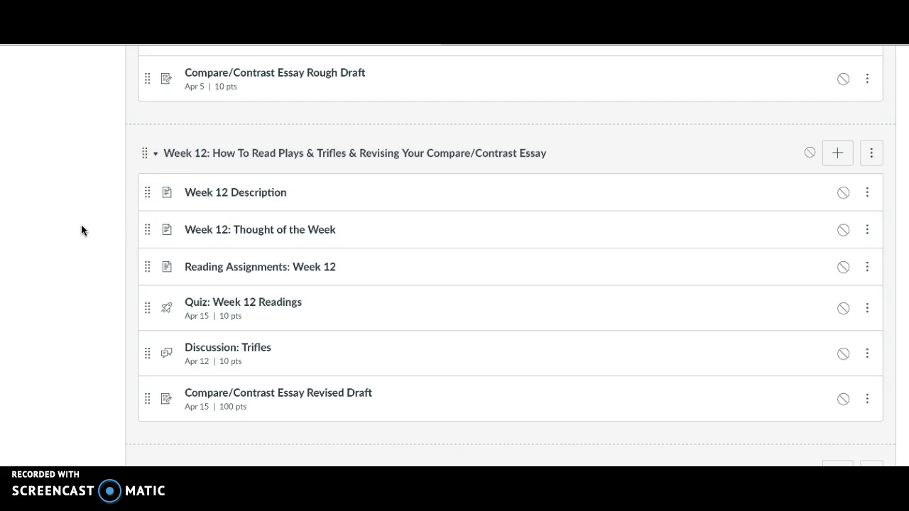
scroll("down", 3)
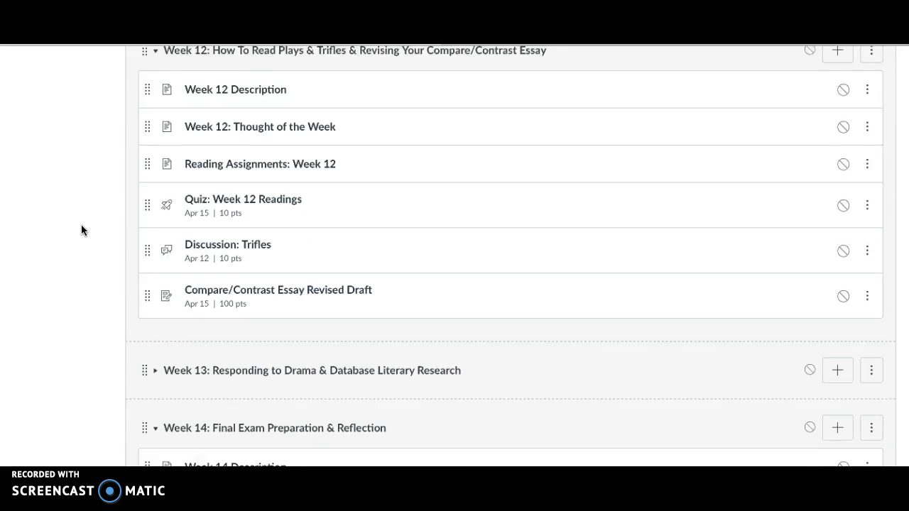
scroll("down", 3)
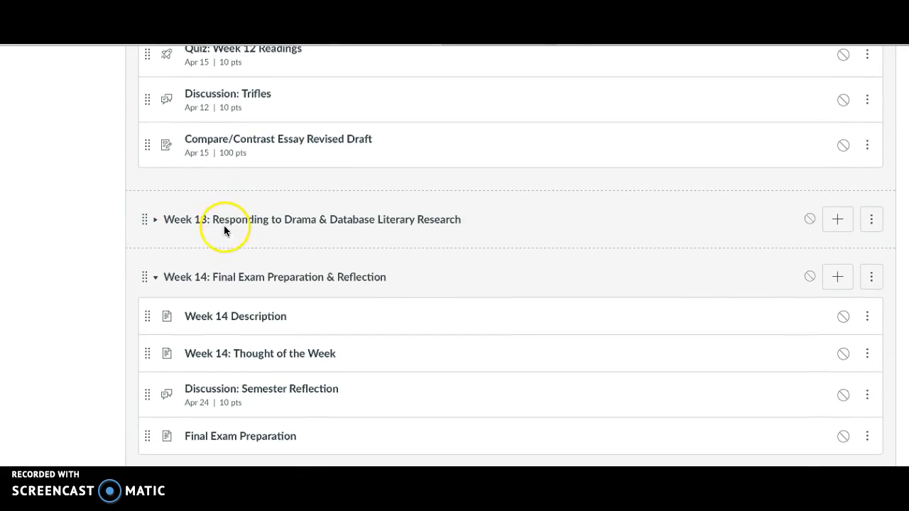
mouse_move(249, 234)
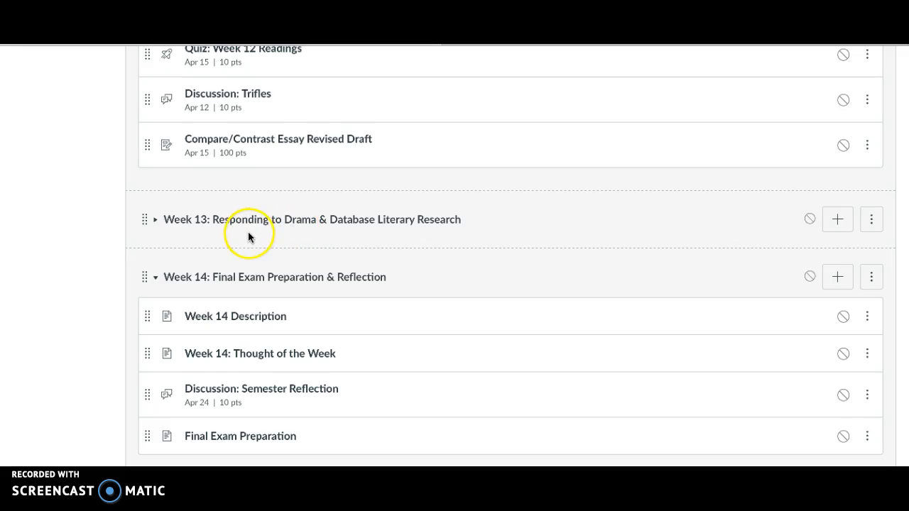
mouse_move(117, 394)
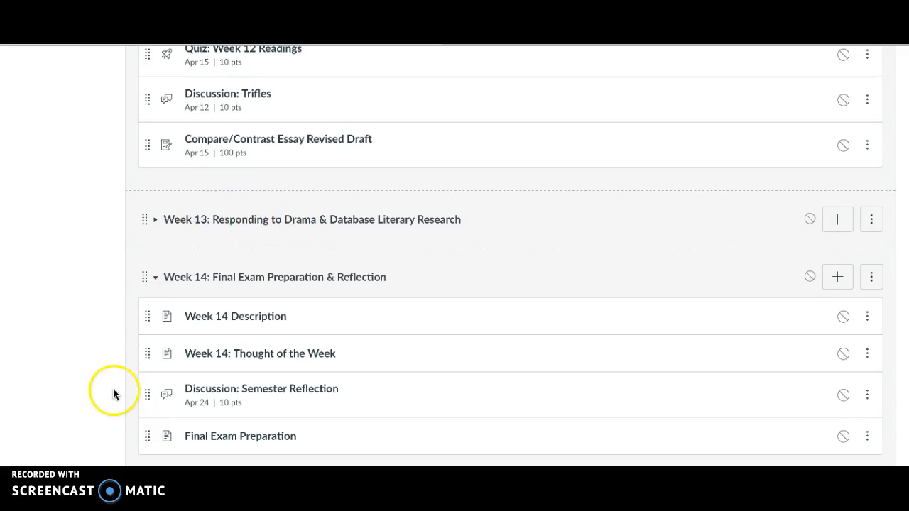
scroll("down", 3)
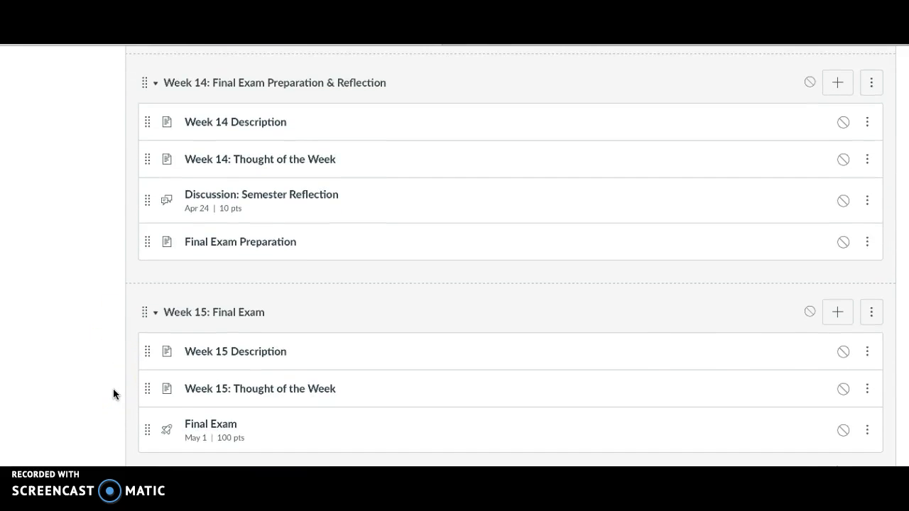
scroll("up", 3)
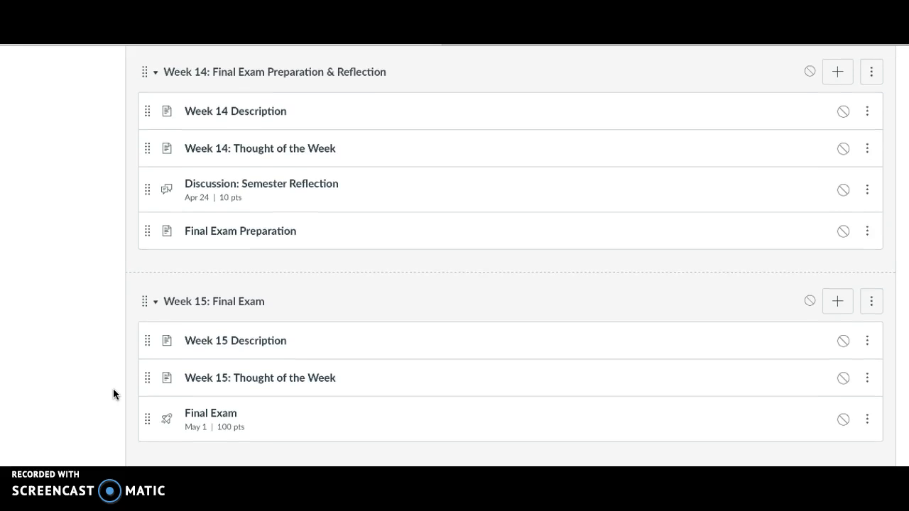
mouse_move(105, 396)
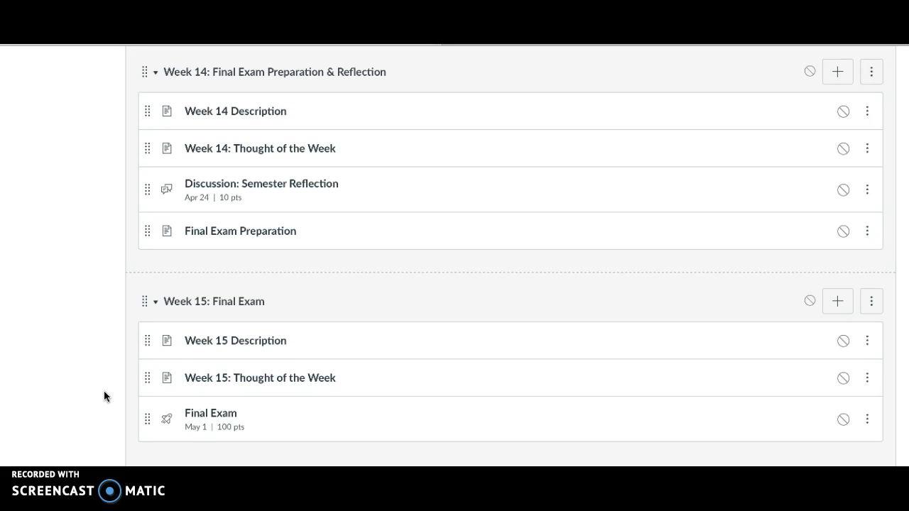